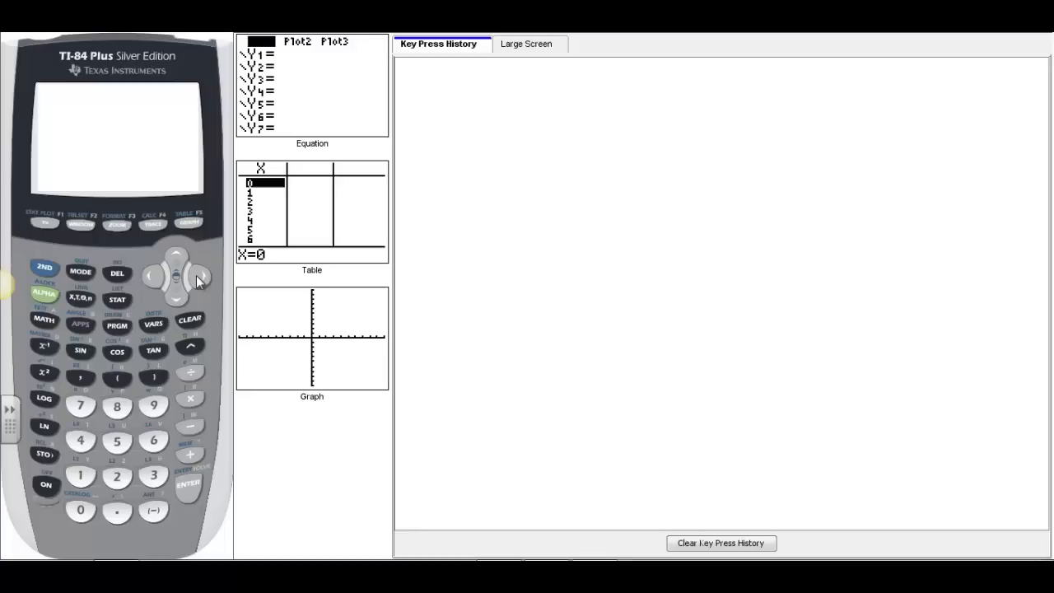
Key in Y1 = 2X^2+3X-4 in the Y= editor before graphing it with ZStandard.
click(45, 222)
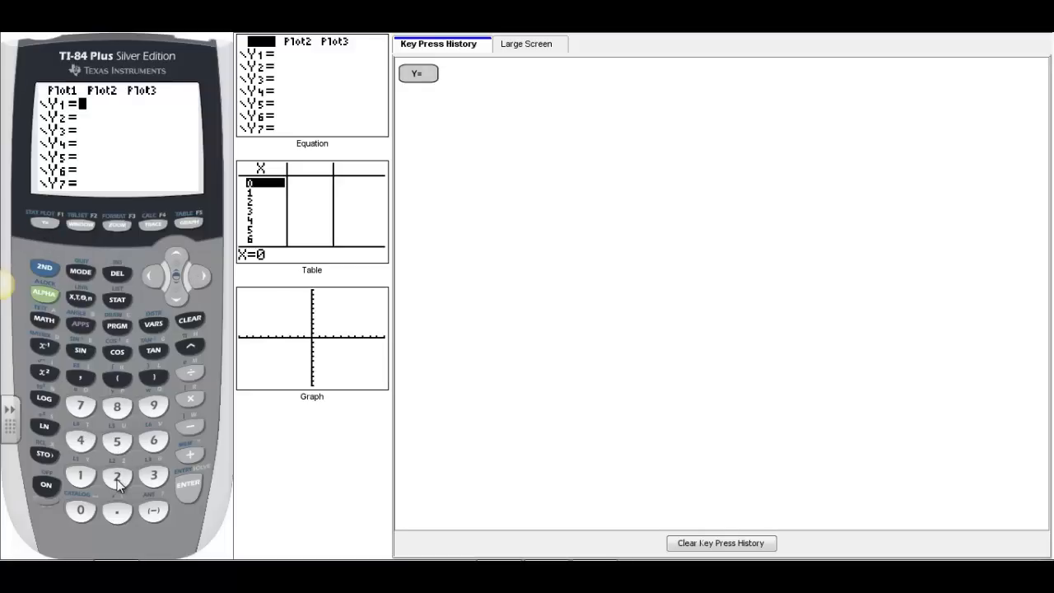
click(117, 476)
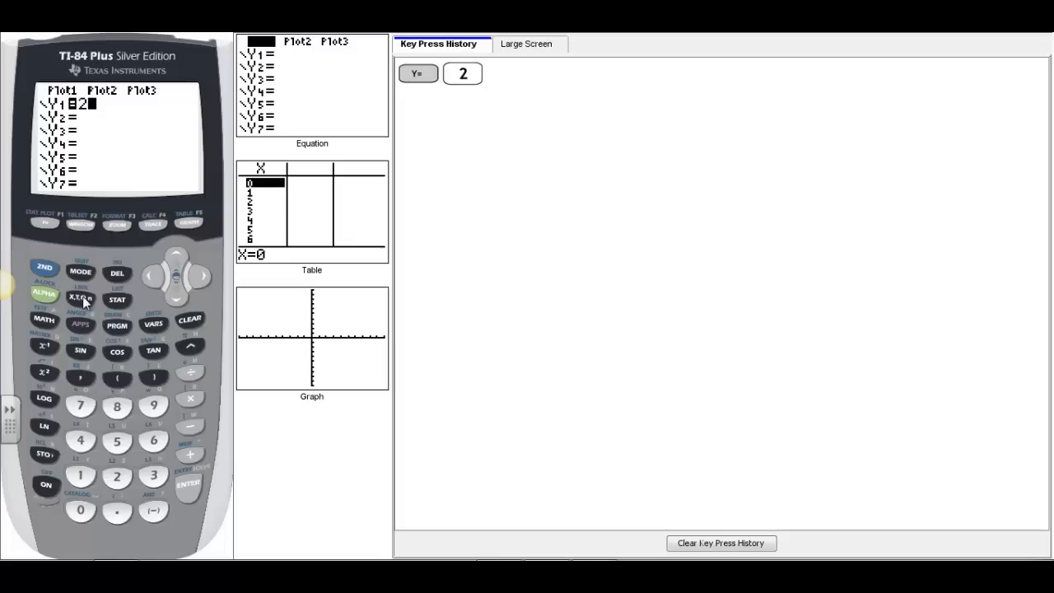
click(79, 296)
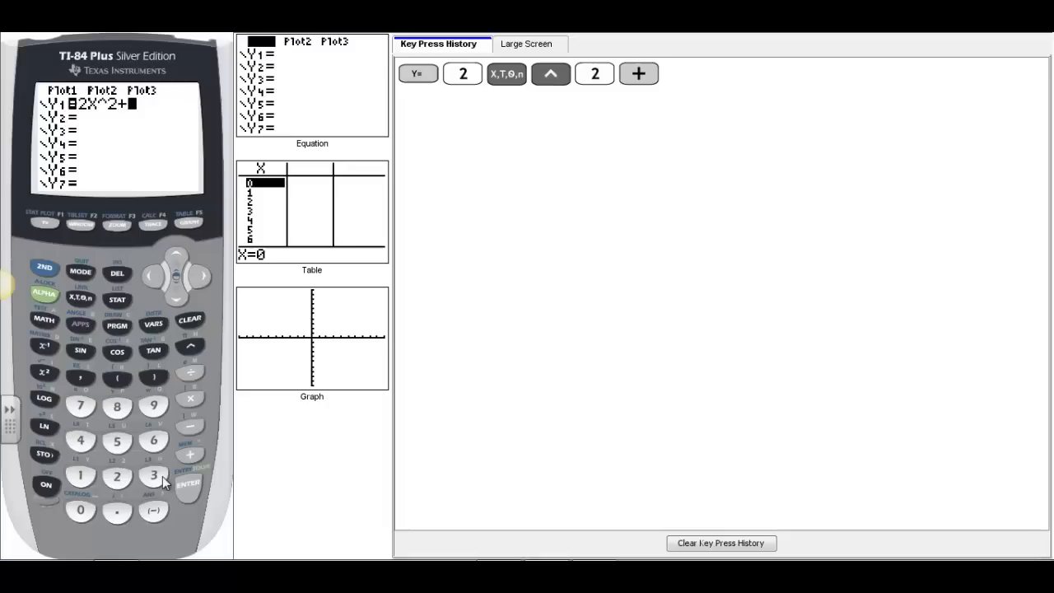
click(153, 474)
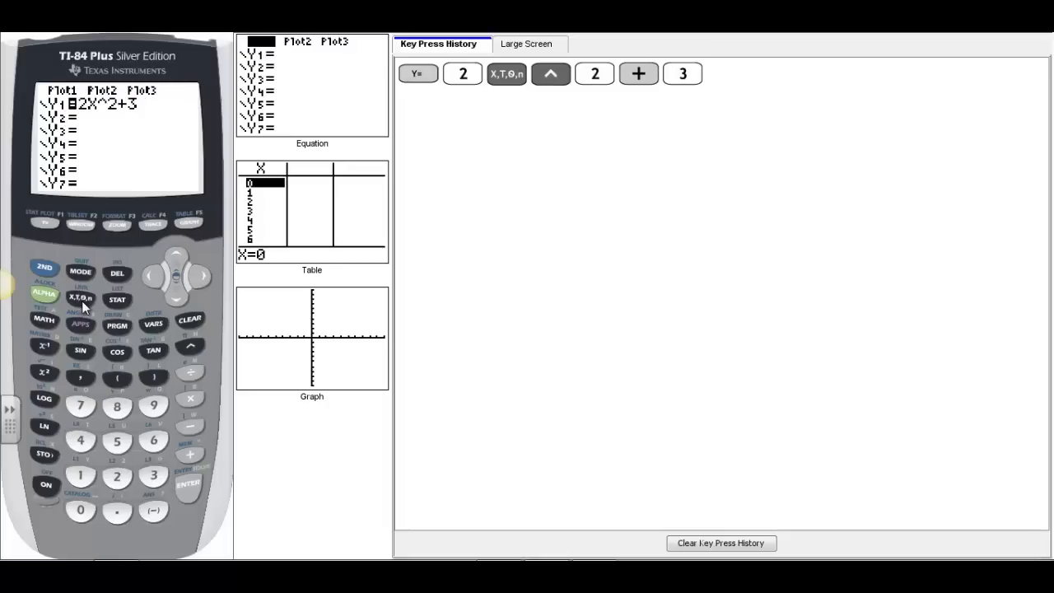
click(79, 298)
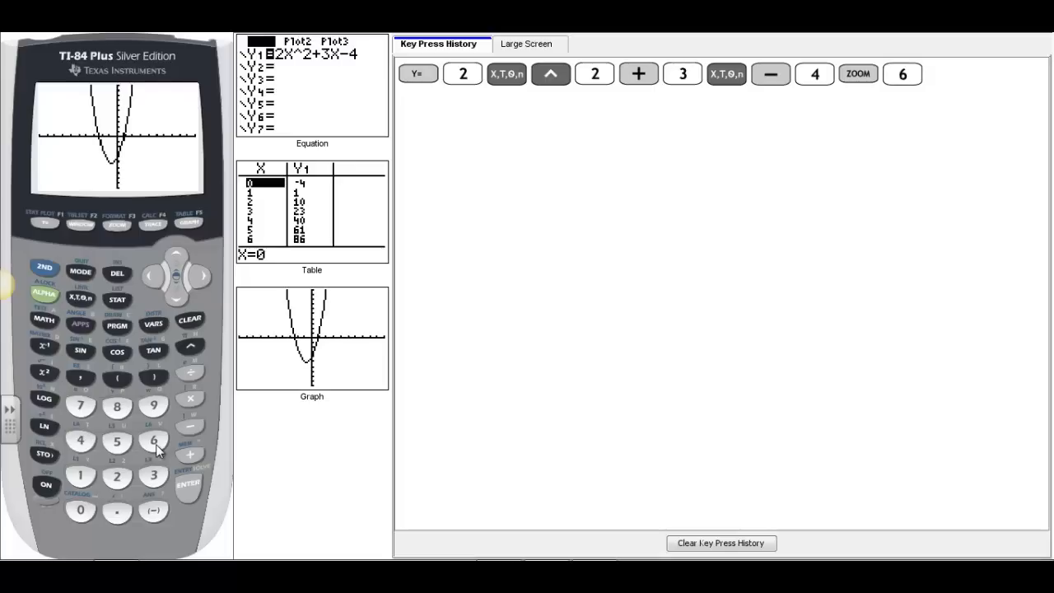
mouse_move(112, 191)
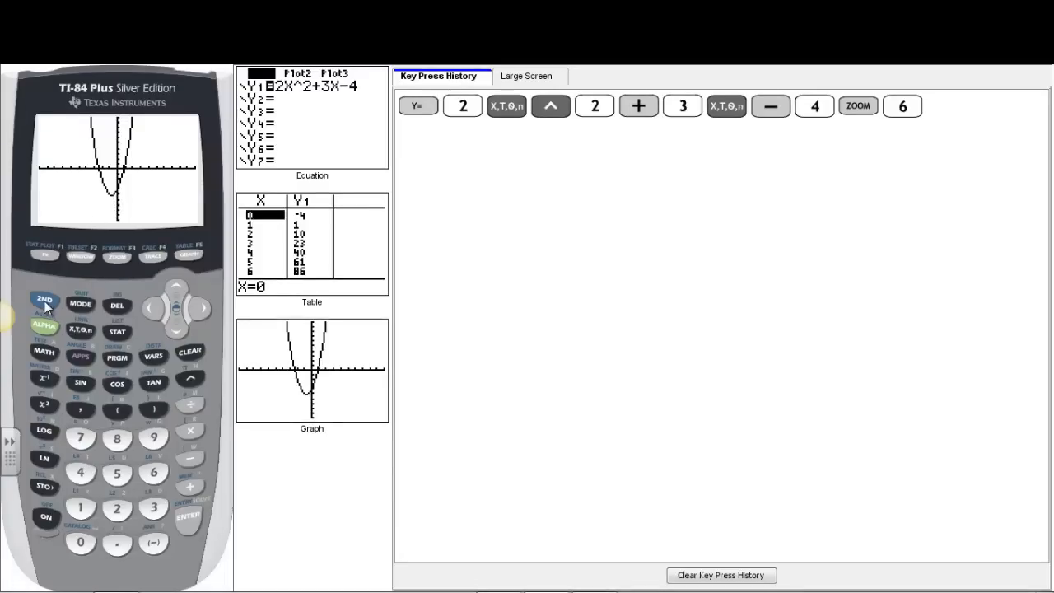
Choose 3:minimum from the 2nd TRACE calculate menu.
click(43, 299)
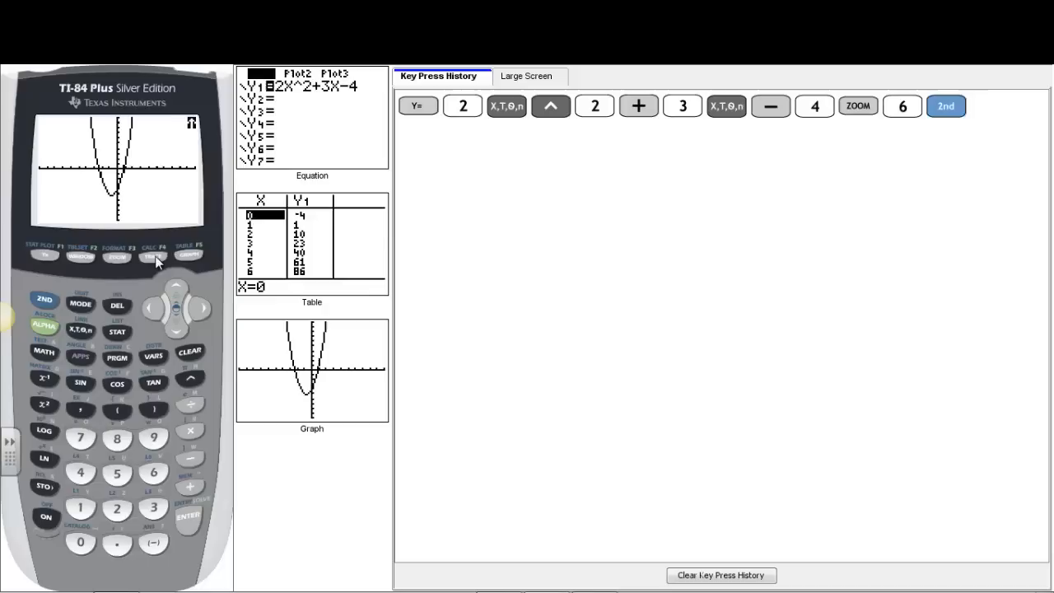
click(988, 105)
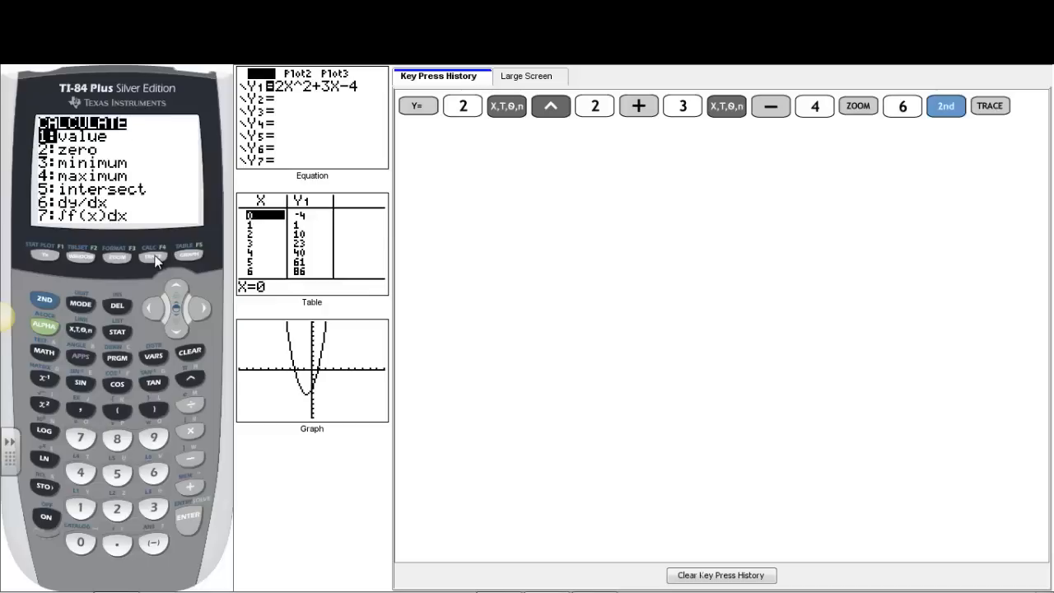
mouse_move(126, 176)
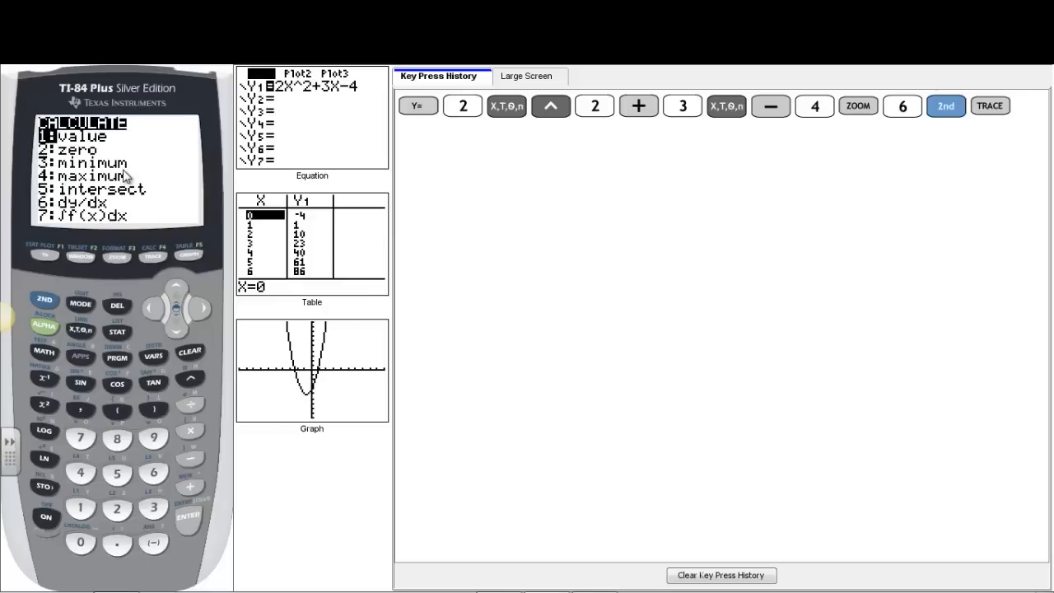
mouse_move(156, 510)
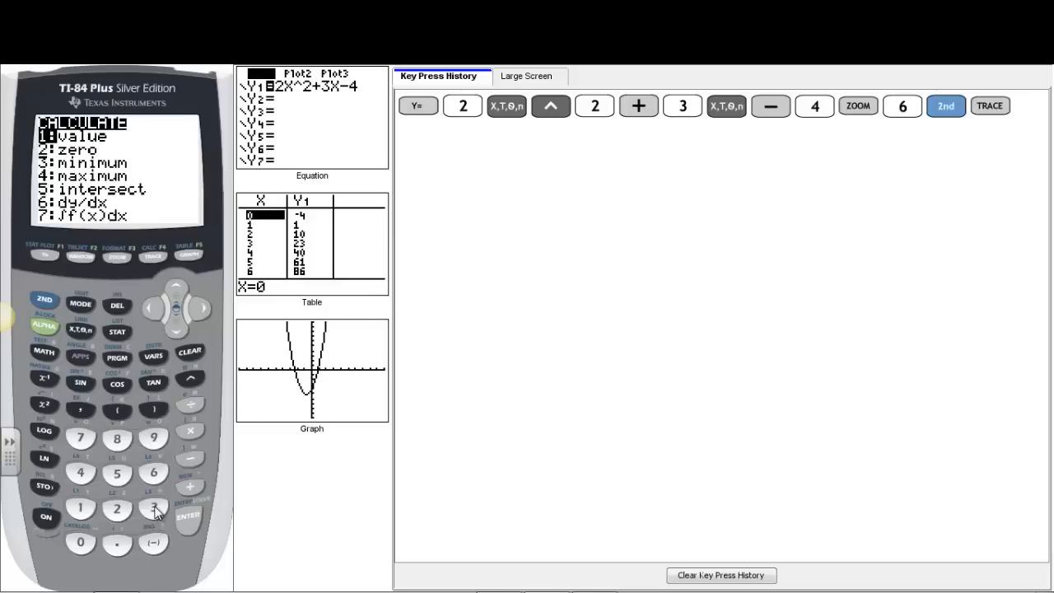
click(153, 507)
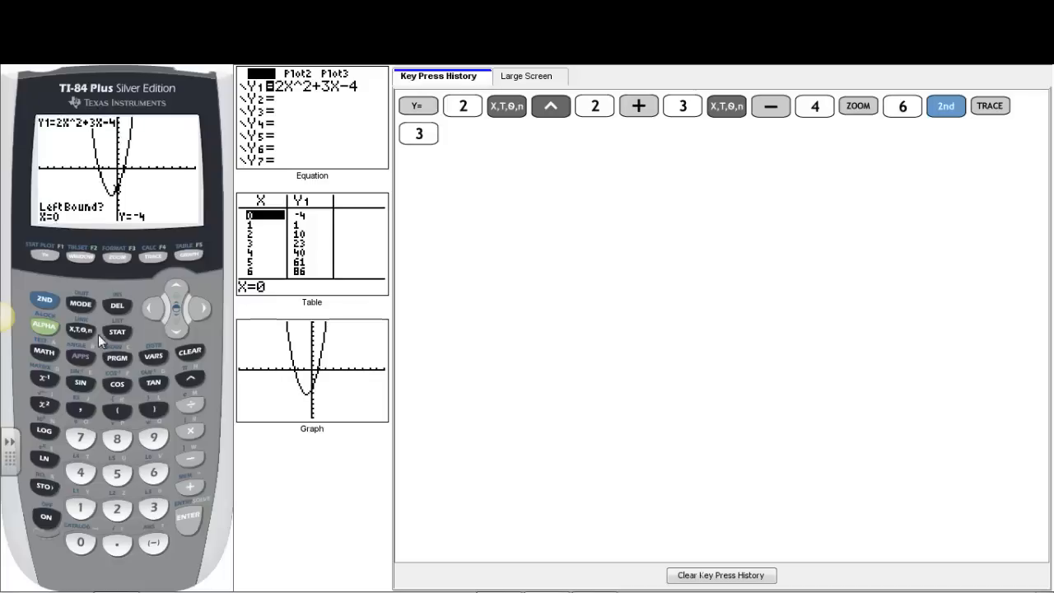
mouse_move(89, 218)
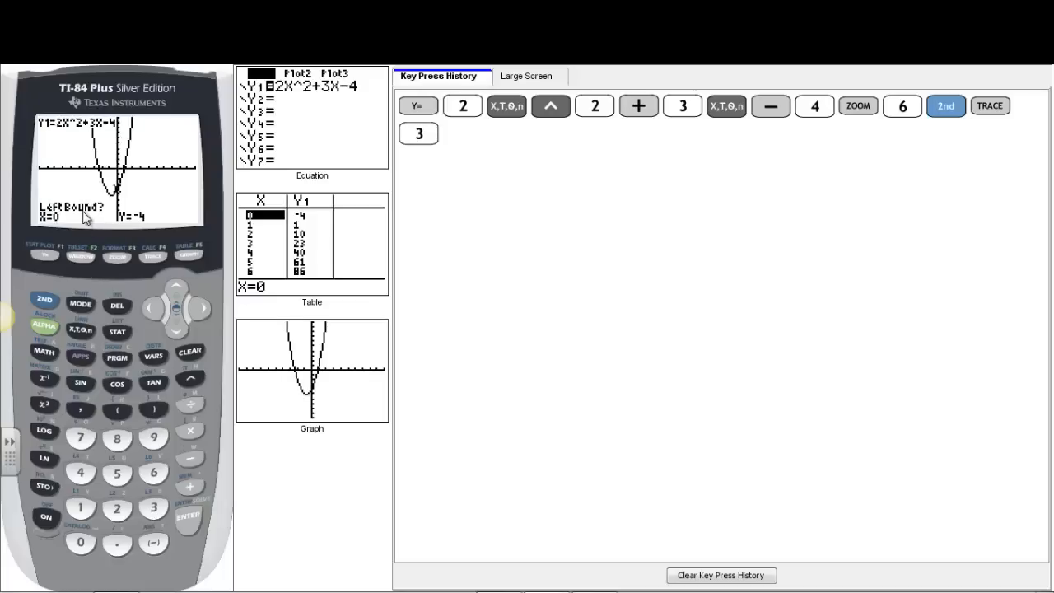
Set left and right bounds around the vertex and compute the minimum at X≈-0.75, Y=-5.125.
click(152, 308)
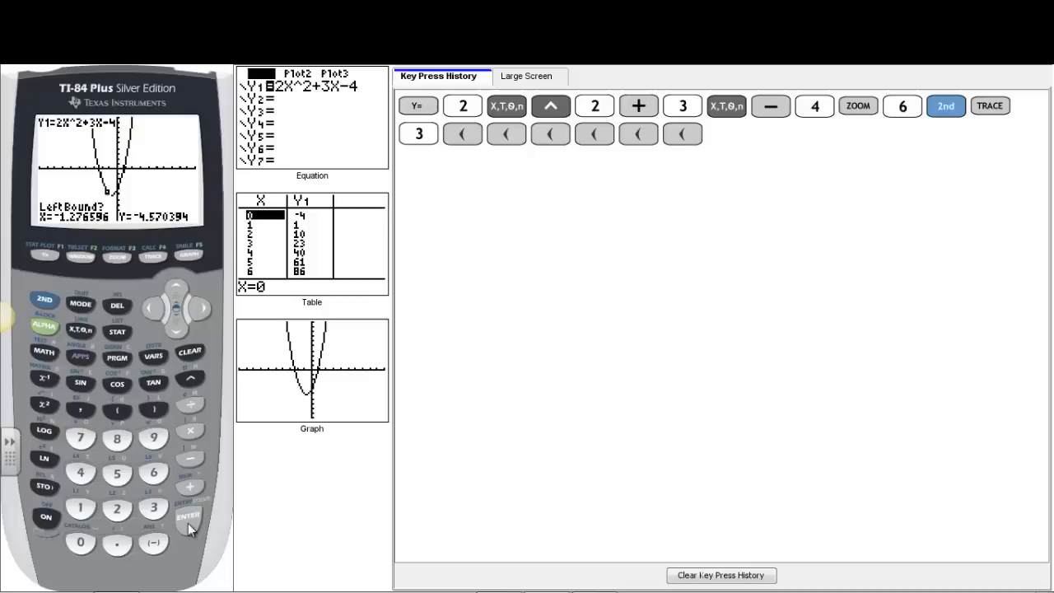
click(188, 517)
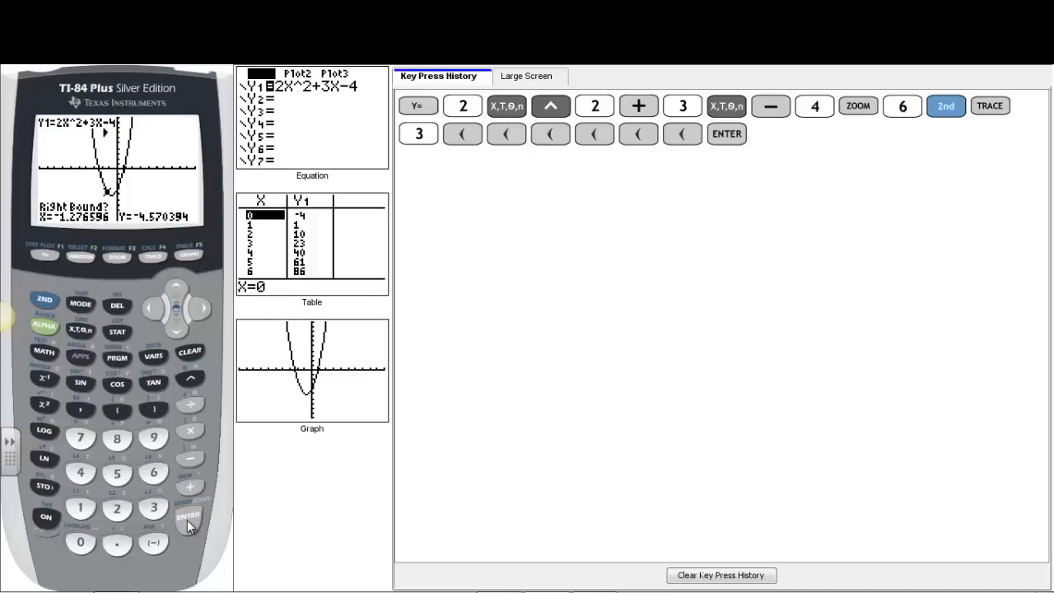
mouse_move(92, 237)
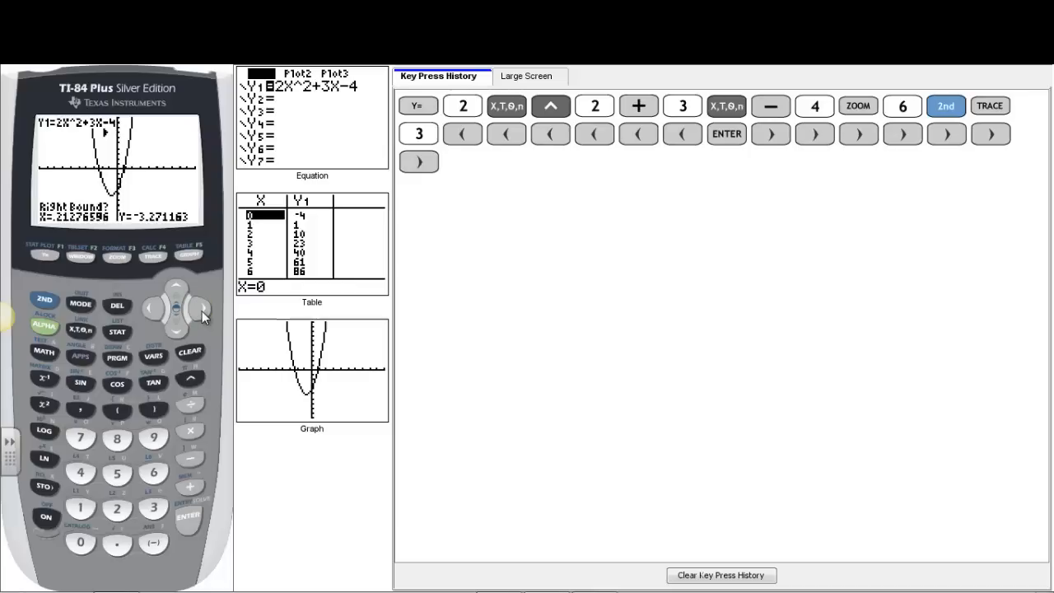
mouse_move(182, 507)
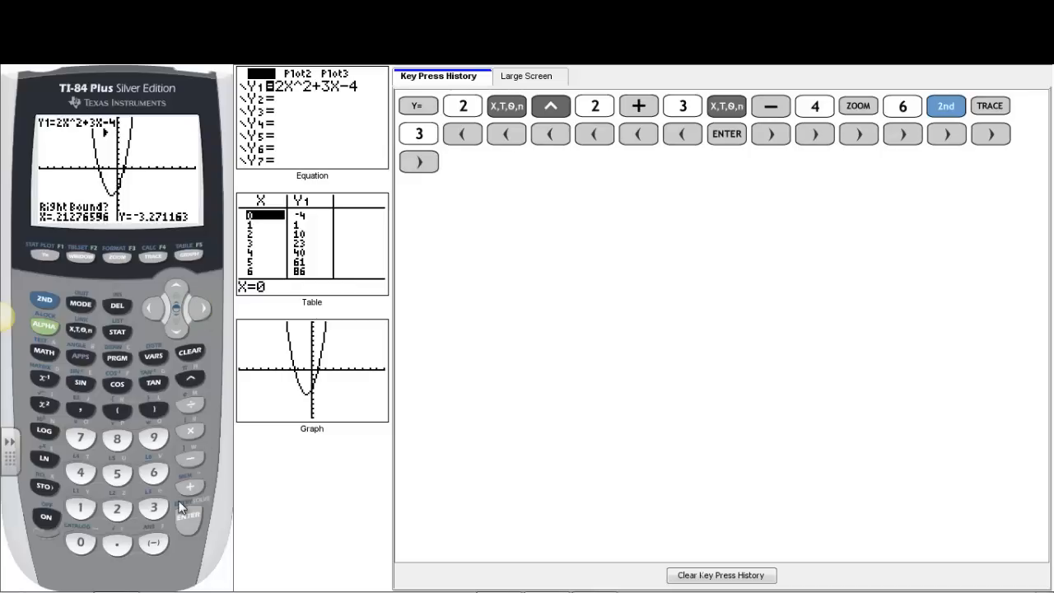
click(189, 519)
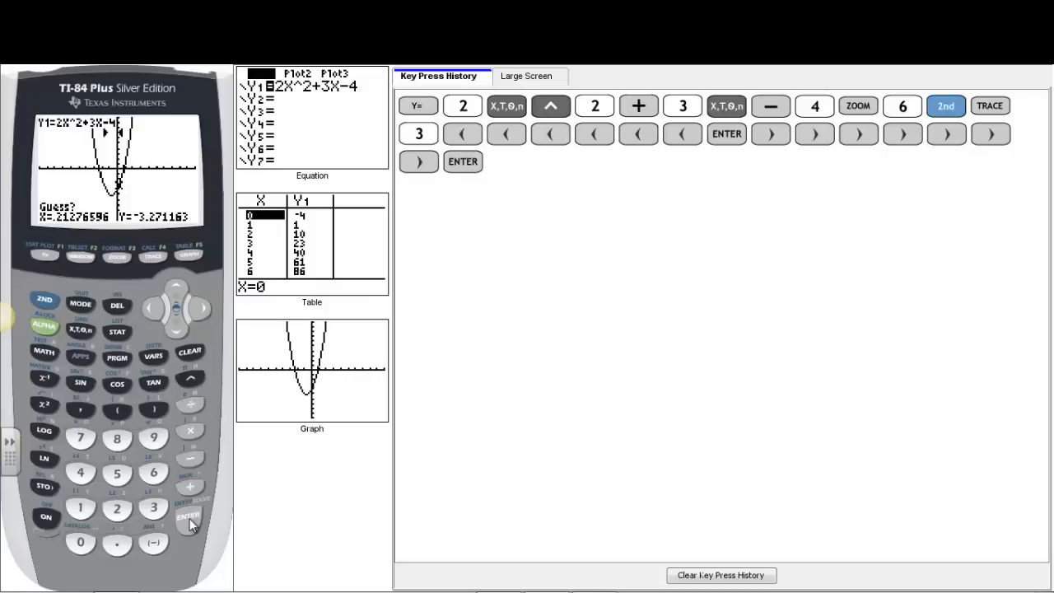
click(188, 517)
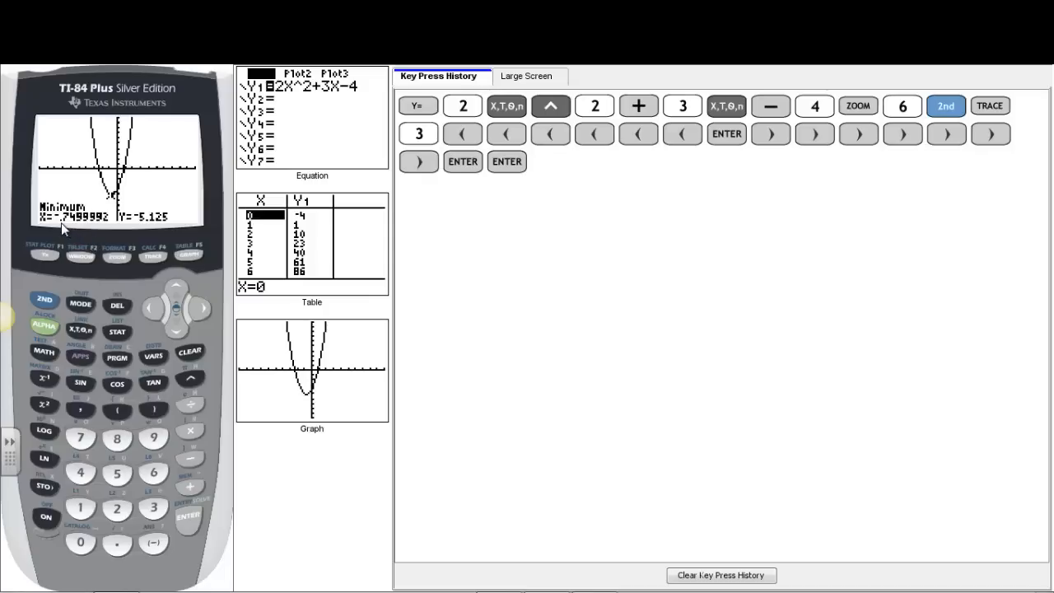
mouse_move(75, 228)
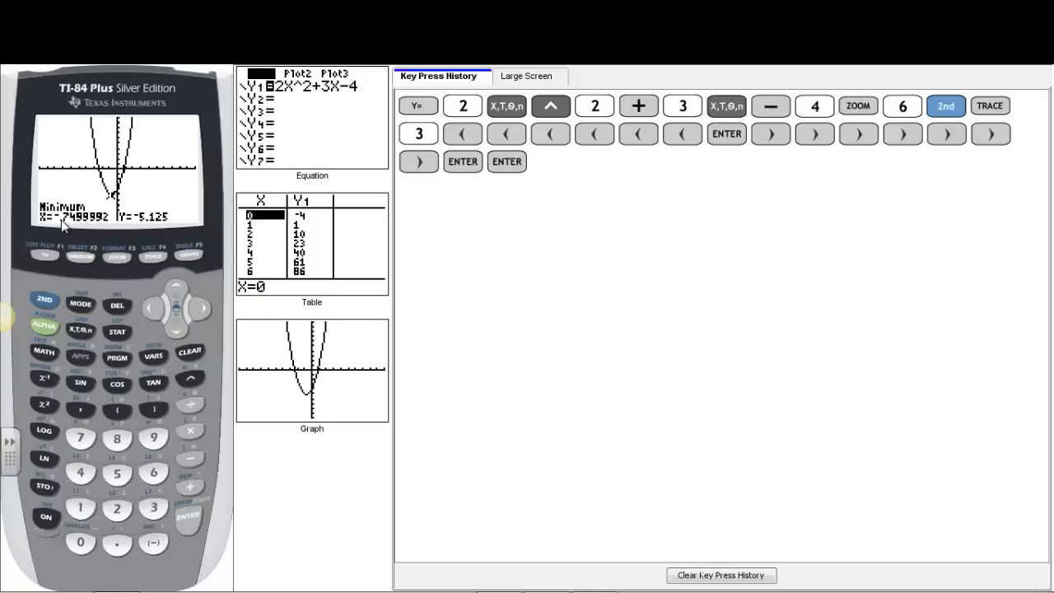
mouse_move(140, 240)
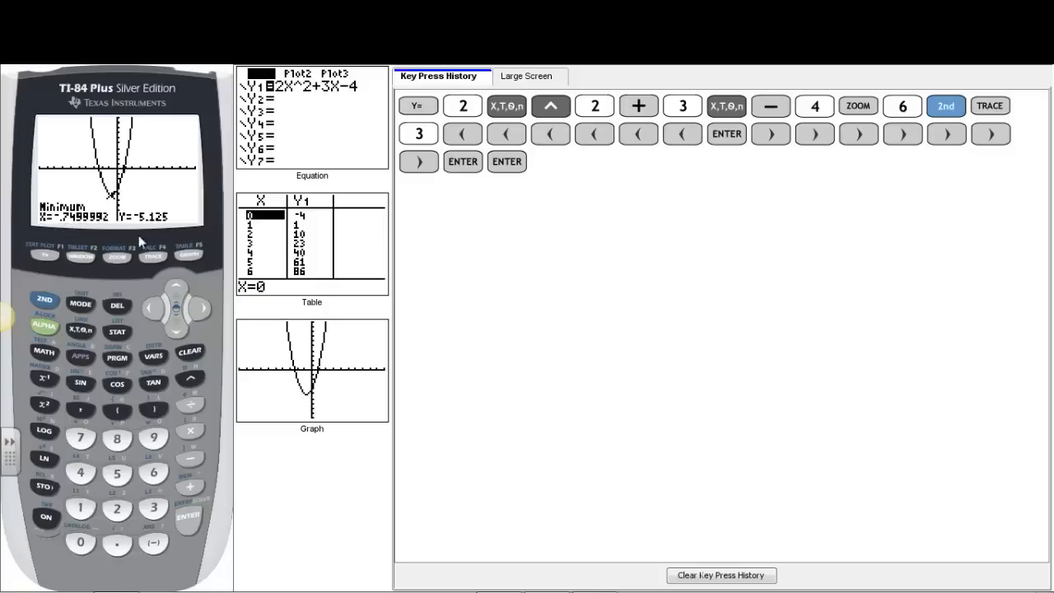
mouse_move(138, 232)
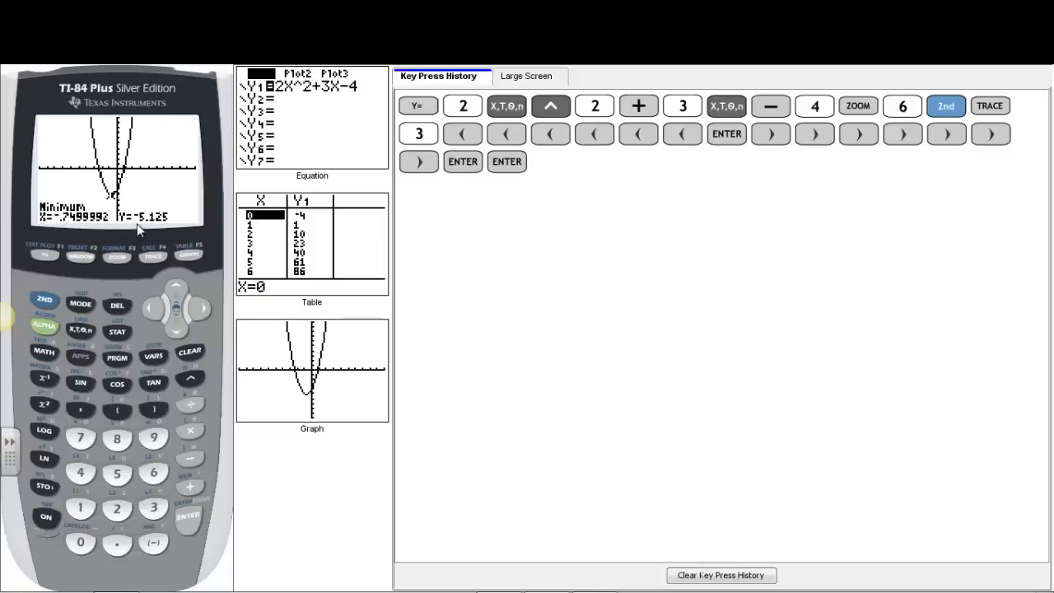
mouse_move(163, 229)
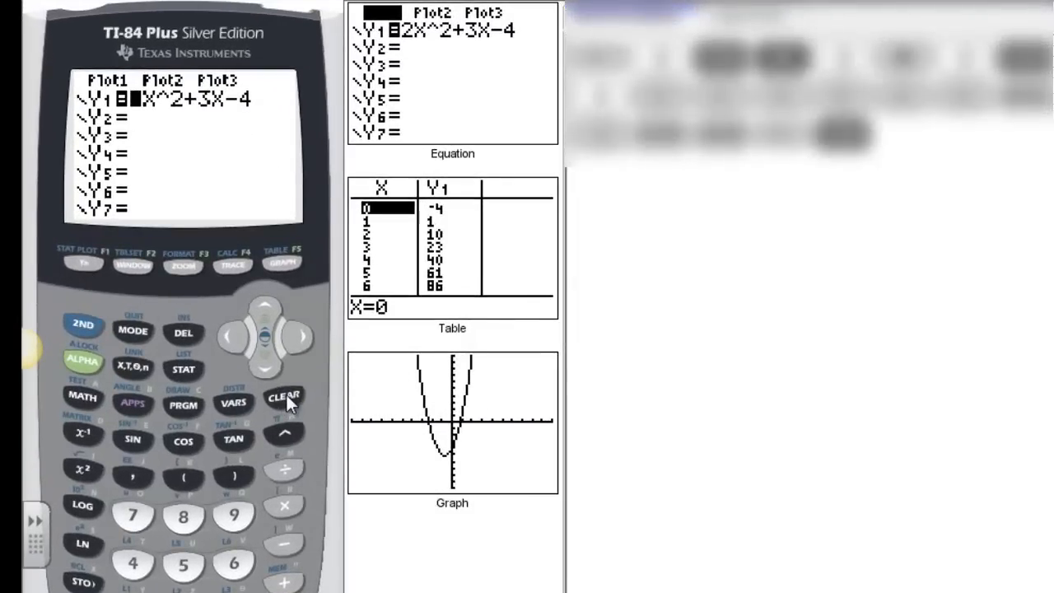
Clear Y1 and key in the new quadratic -X²-10X+8.
click(283, 395)
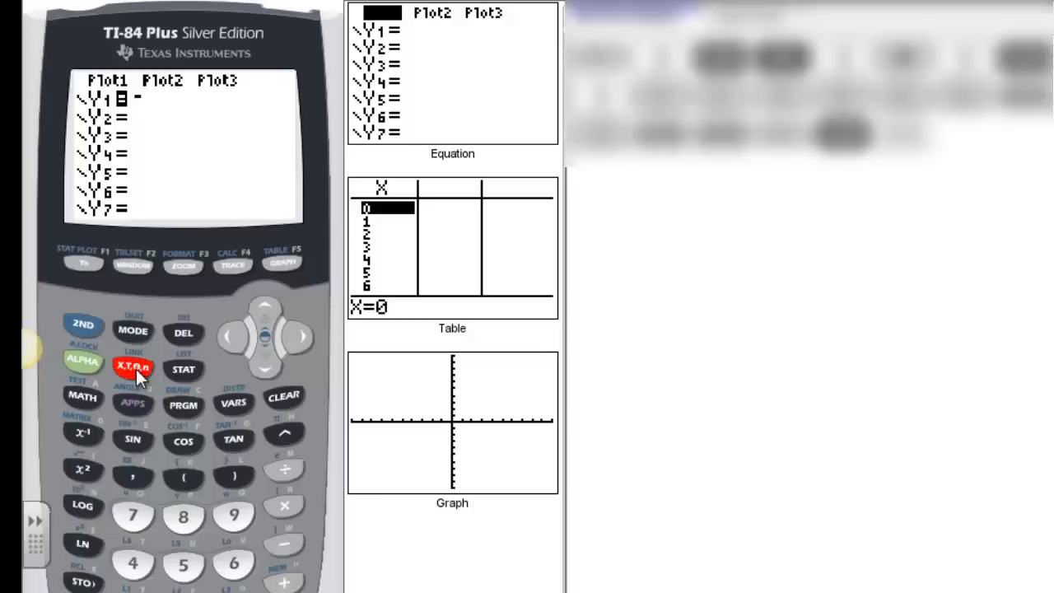
click(132, 366)
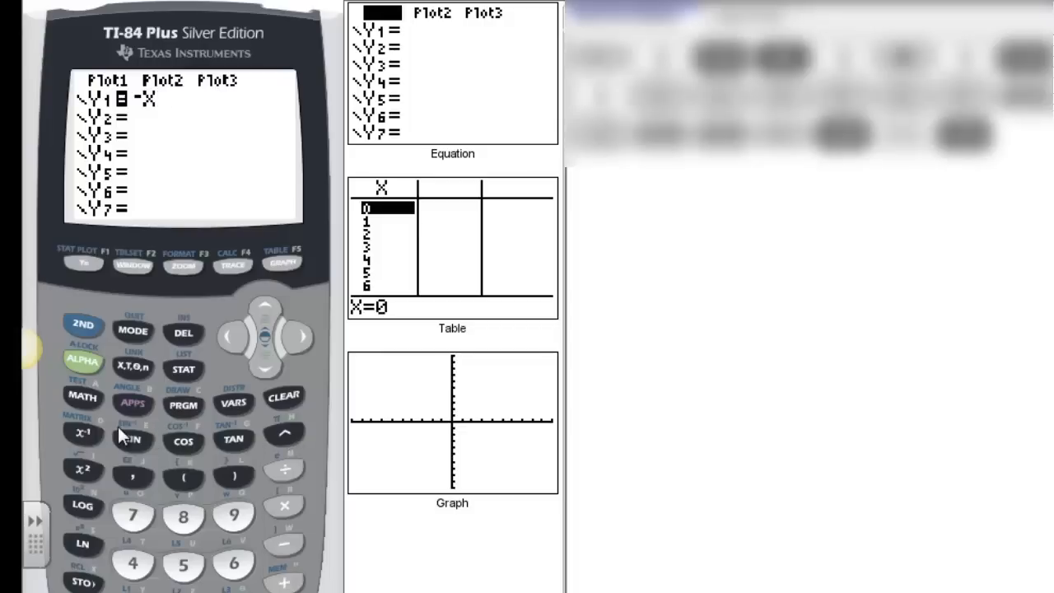
mouse_move(89, 468)
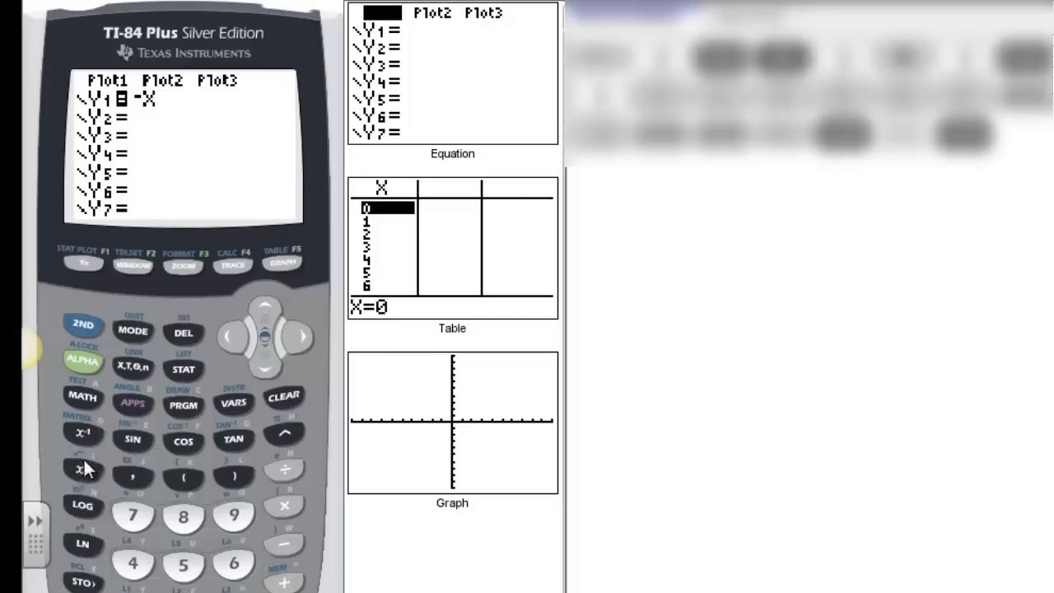
click(82, 471)
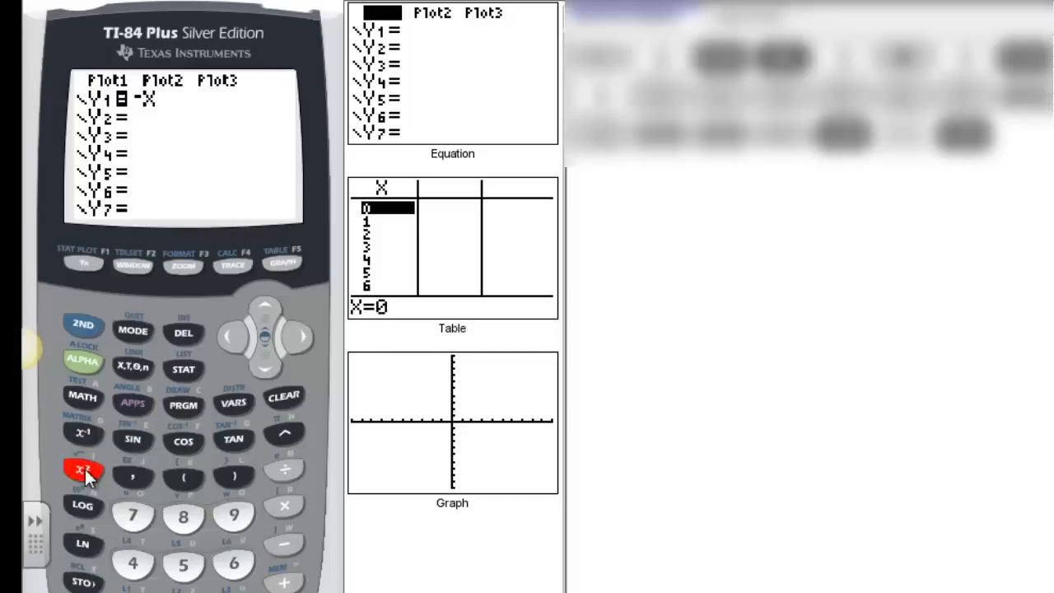
click(83, 469)
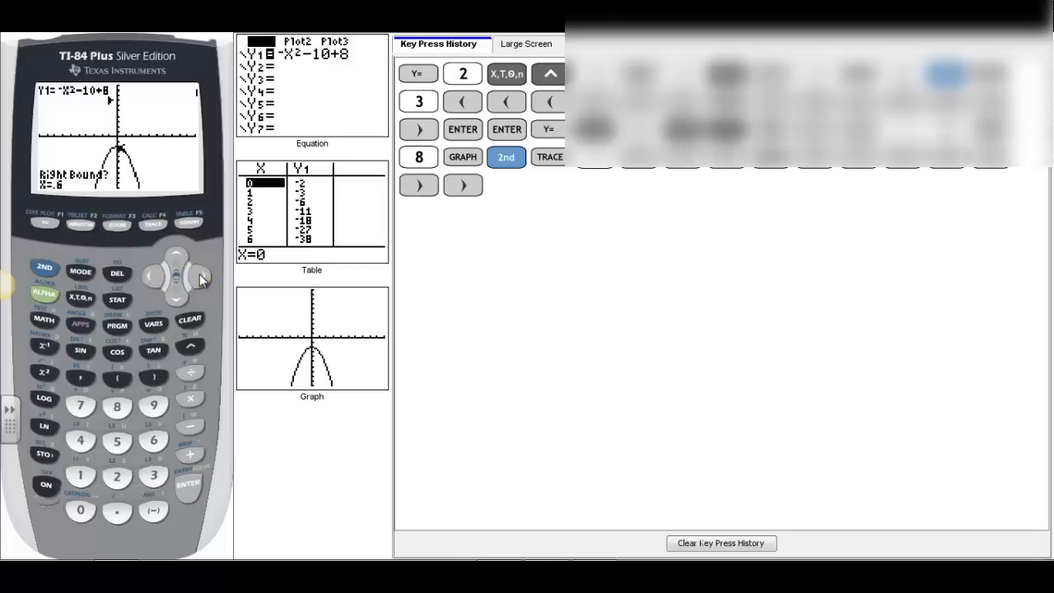
Set the right bound past the peak and compute the maximum at X≈0, Y=-2.
click(187, 484)
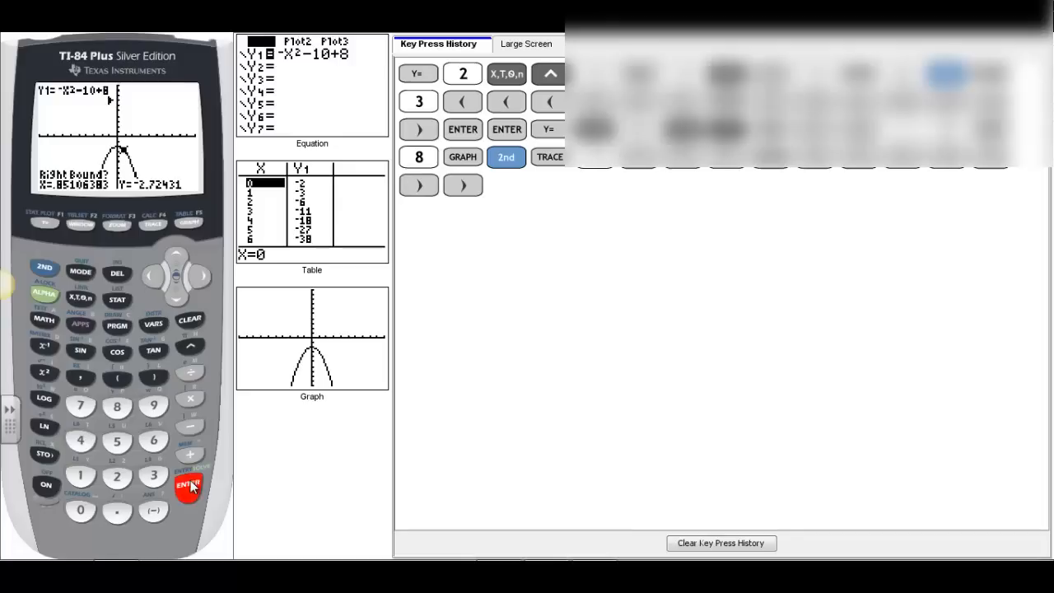
click(188, 484)
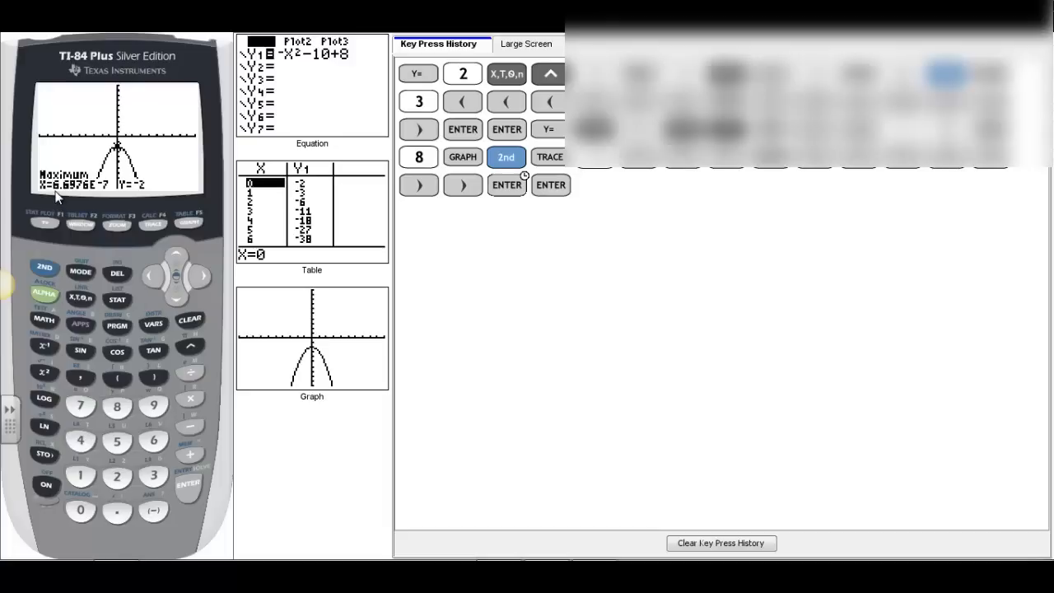
mouse_move(45, 196)
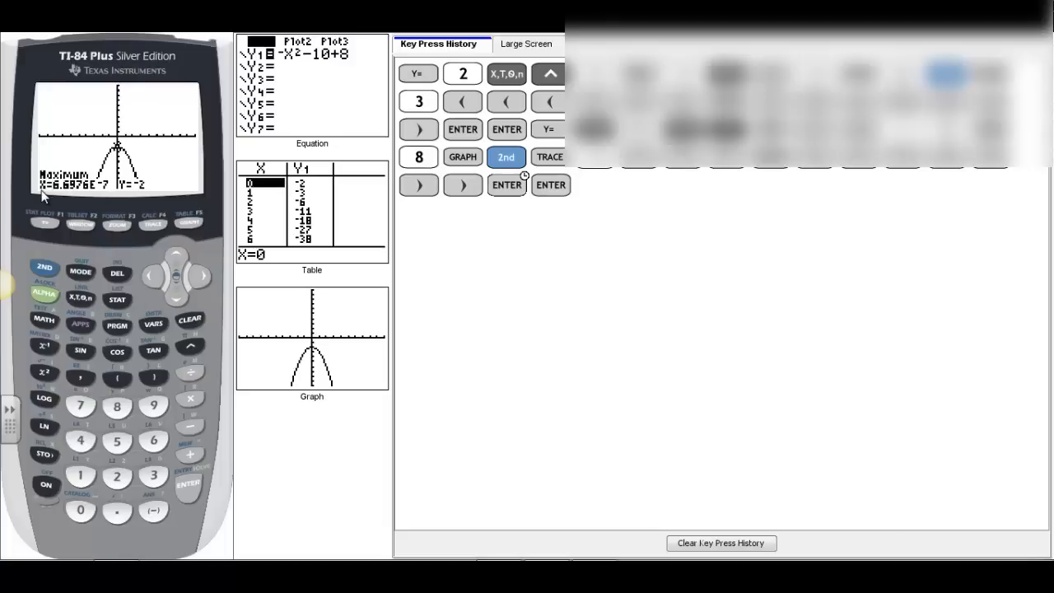
mouse_move(84, 194)
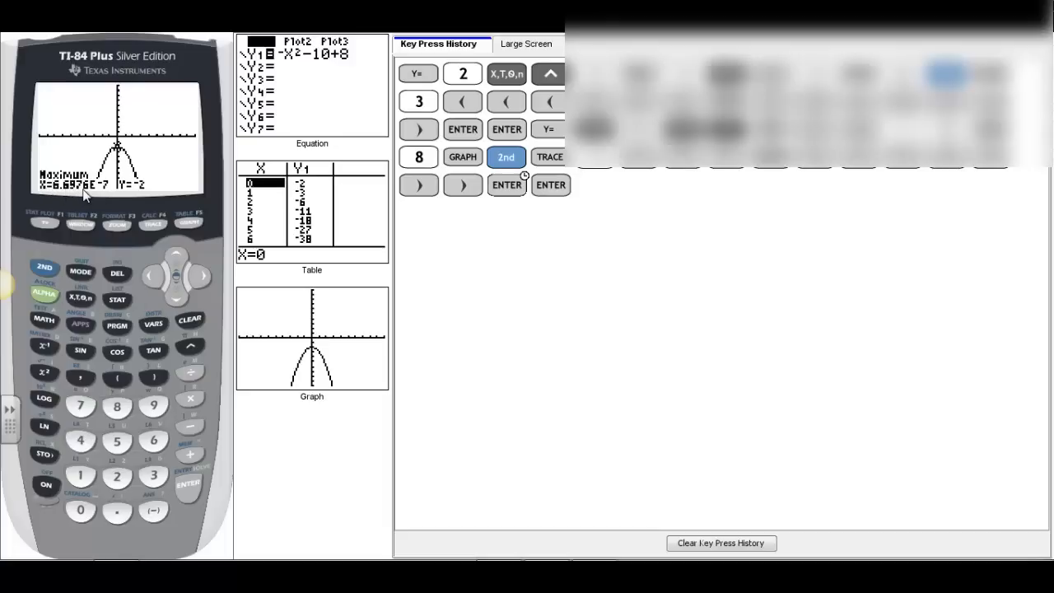
mouse_move(107, 194)
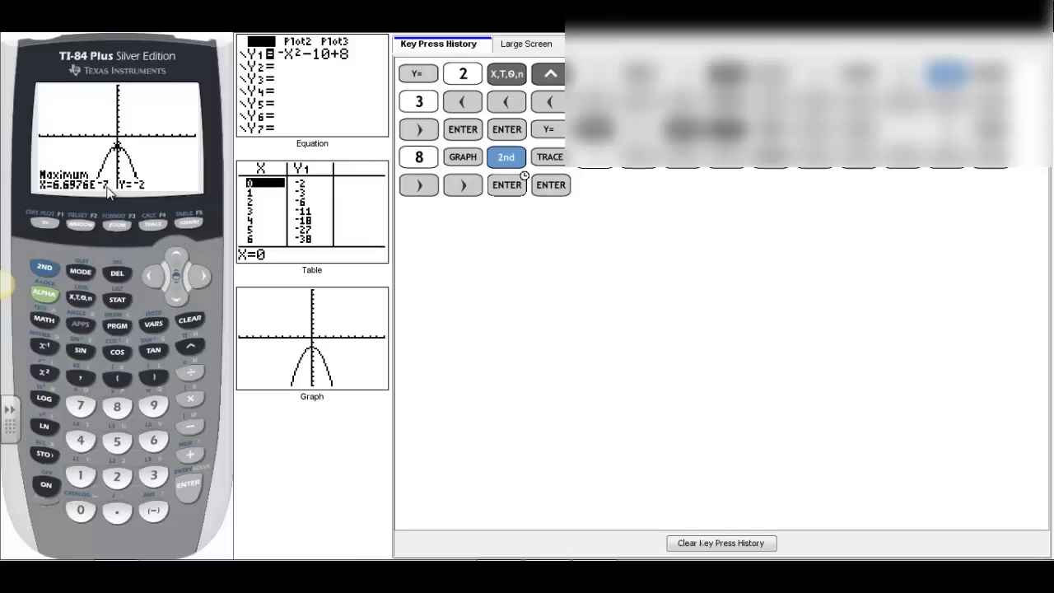
mouse_move(50, 197)
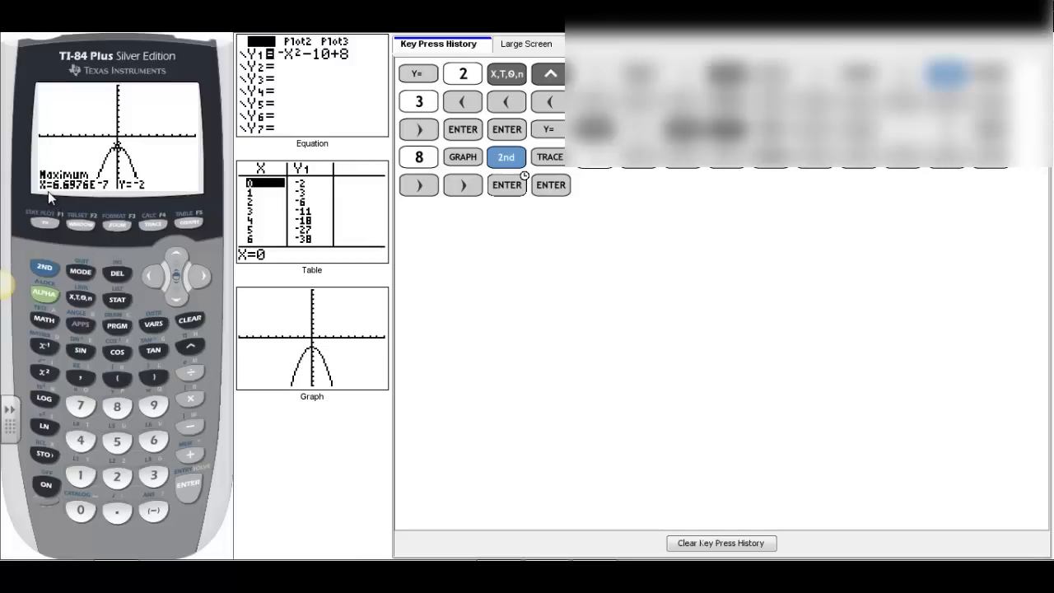
mouse_move(131, 190)
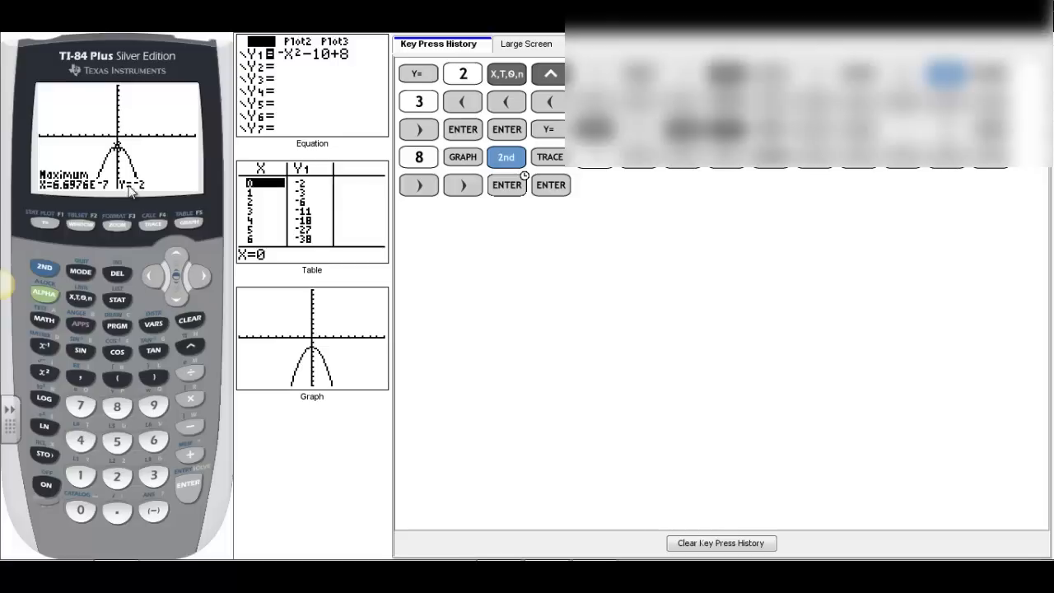
mouse_move(201, 321)
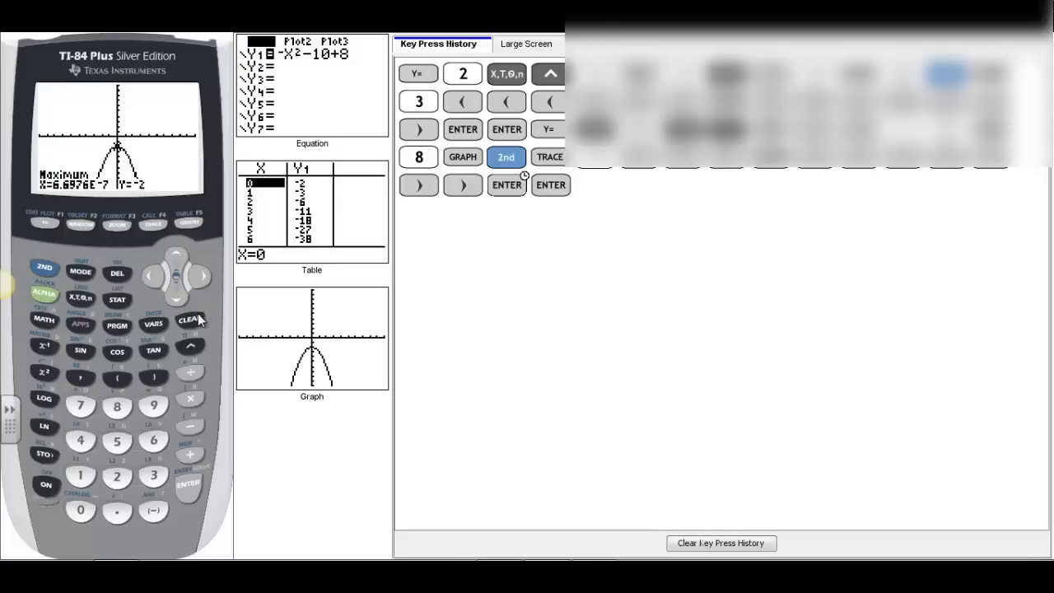
mouse_move(51, 250)
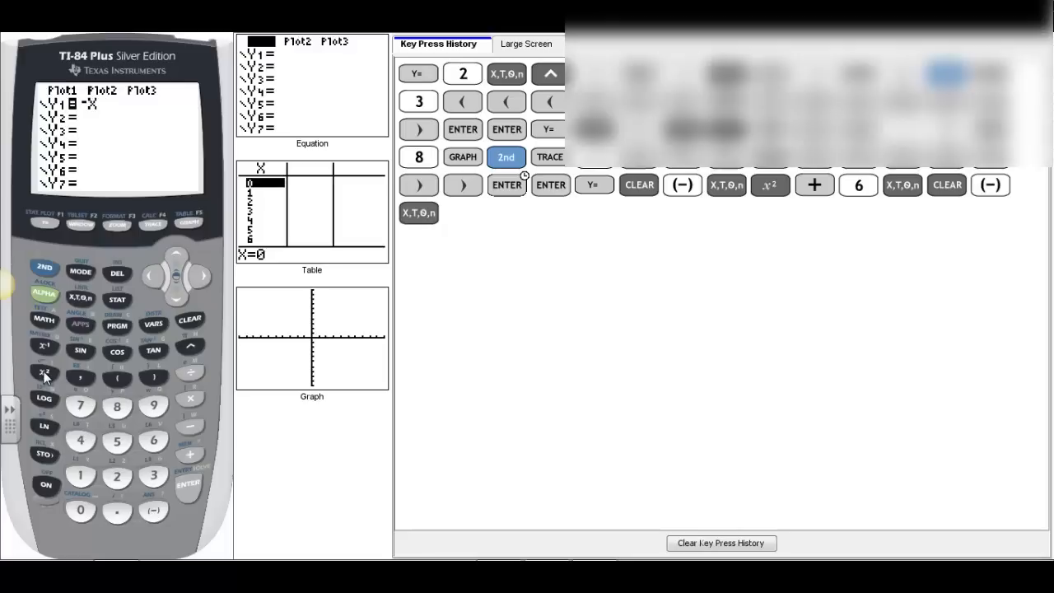
Key in Y1 = -X²-5X+6 and graph the new downward parabola.
click(42, 372)
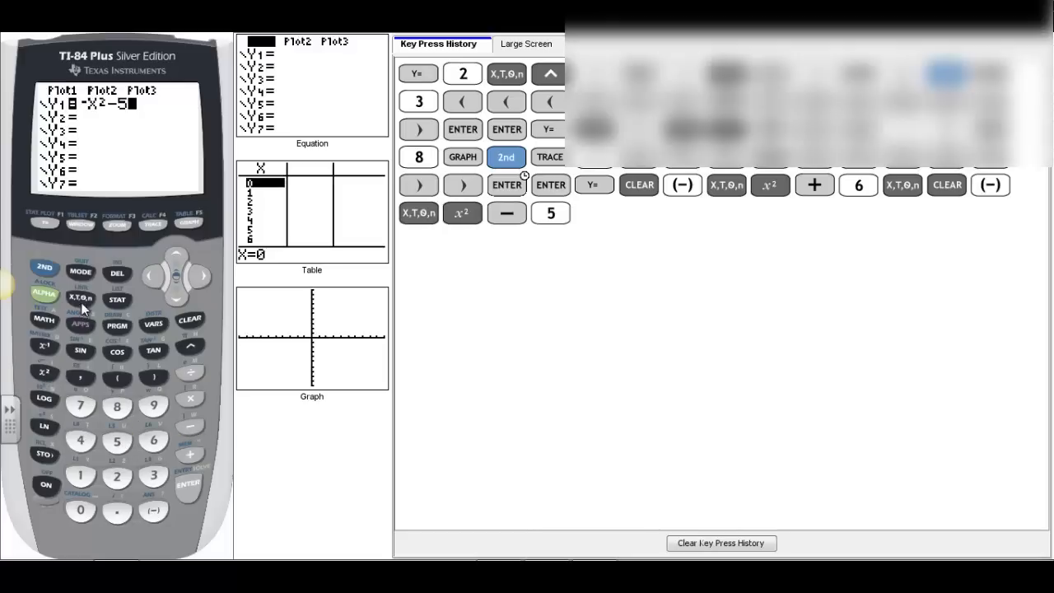
click(81, 297)
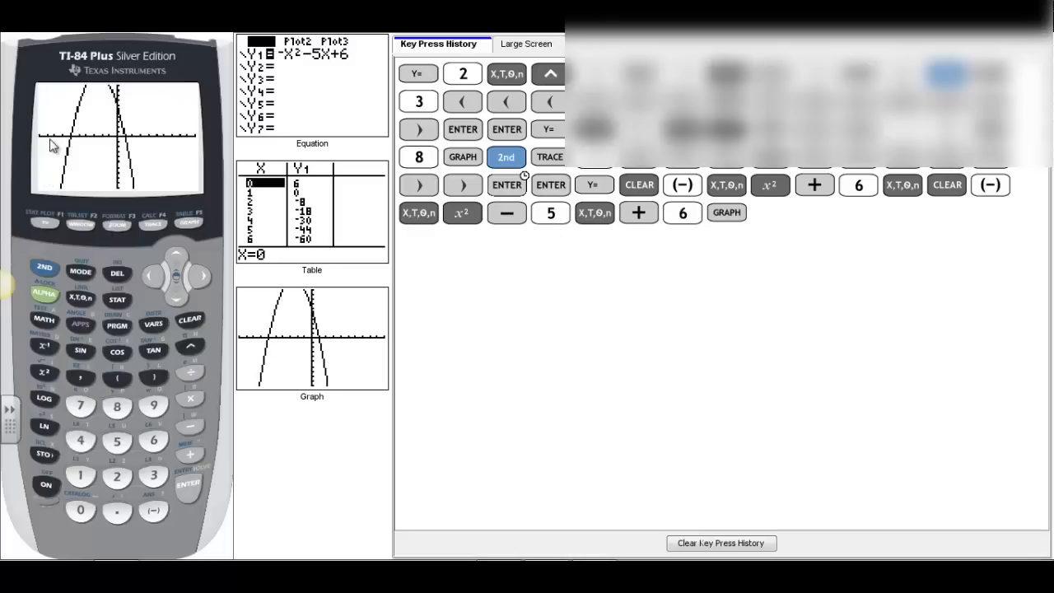
mouse_move(116, 161)
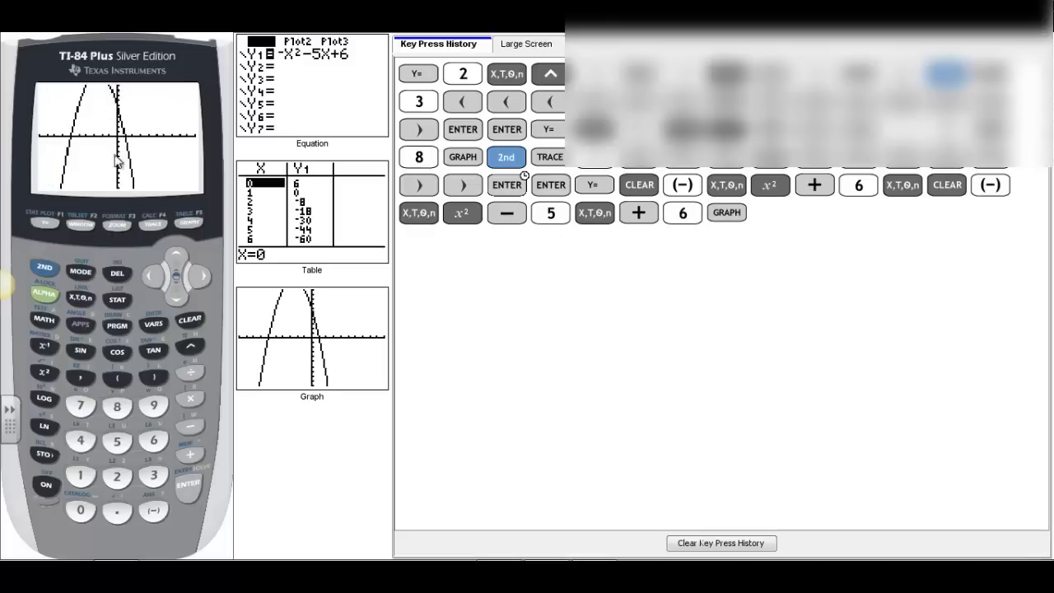
mouse_move(83, 230)
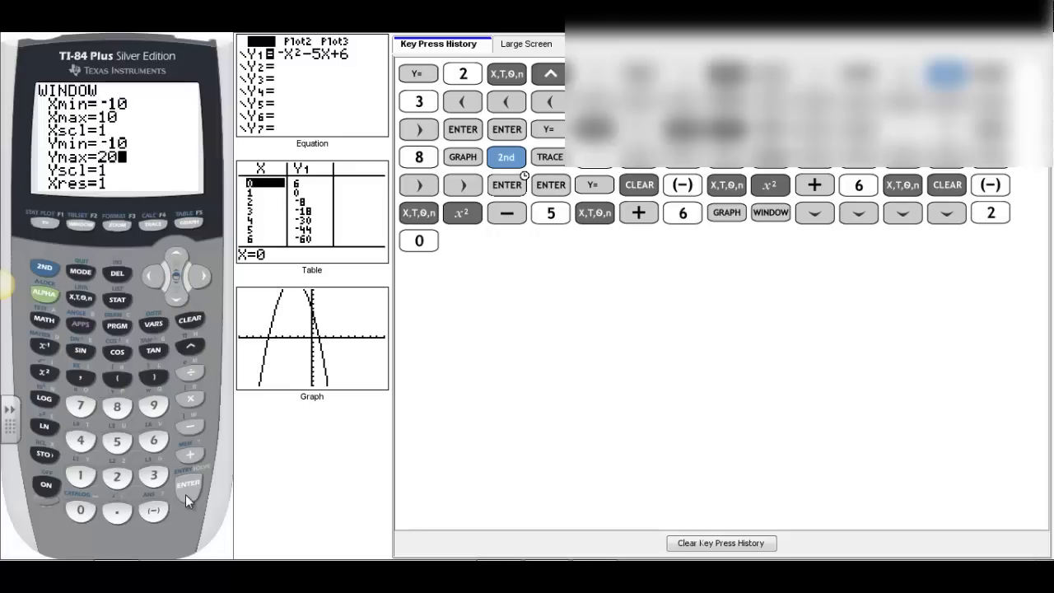
Set Ymax to 20 in the WINDOW settings so the parabola's peak shows.
click(187, 484)
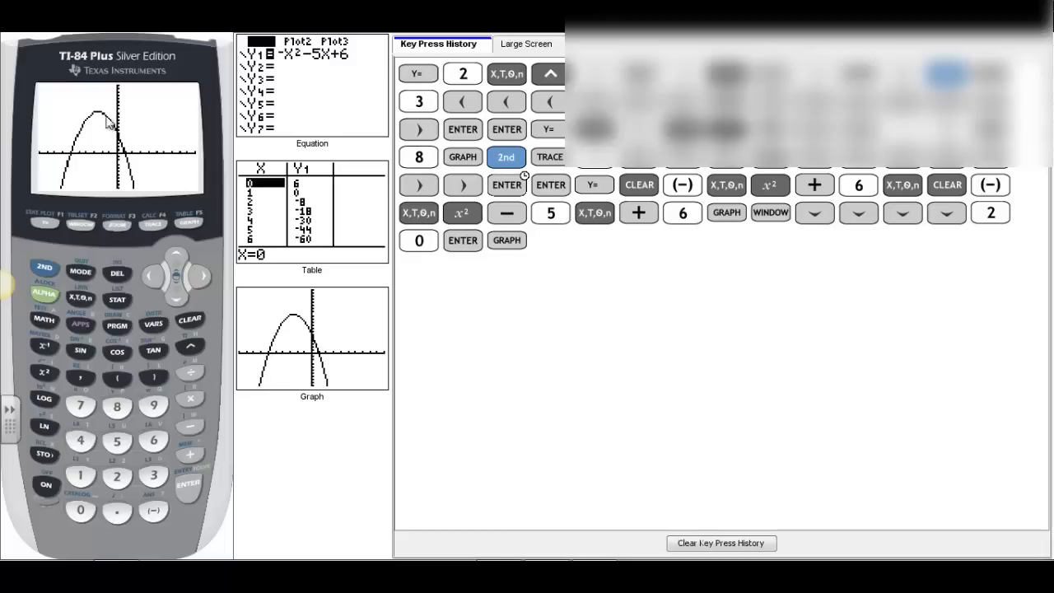
mouse_move(49, 278)
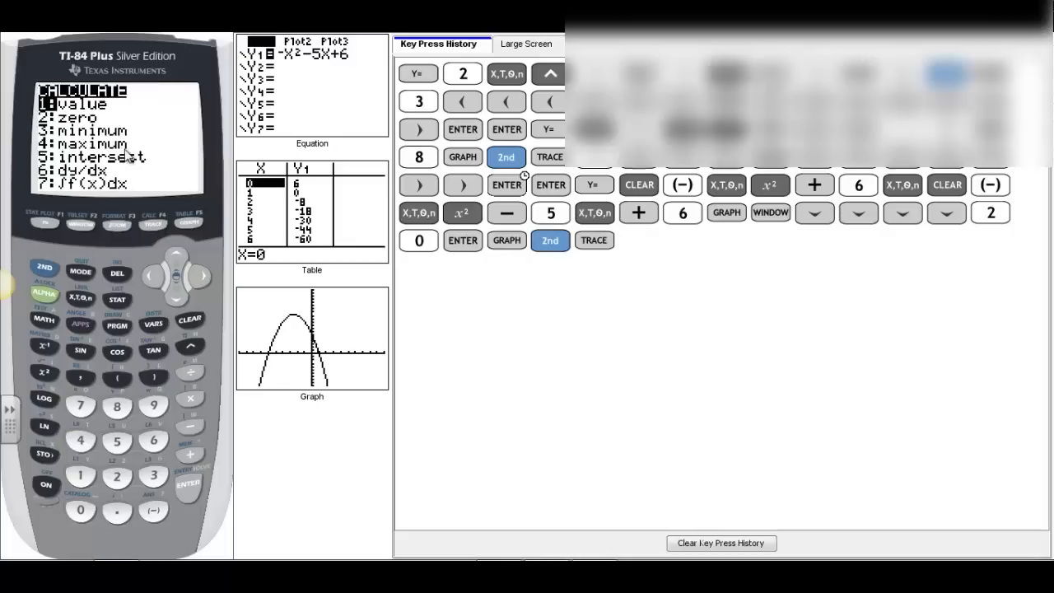
Choose 4:maximum and move the trace point across the peak toward the right bound.
click(79, 441)
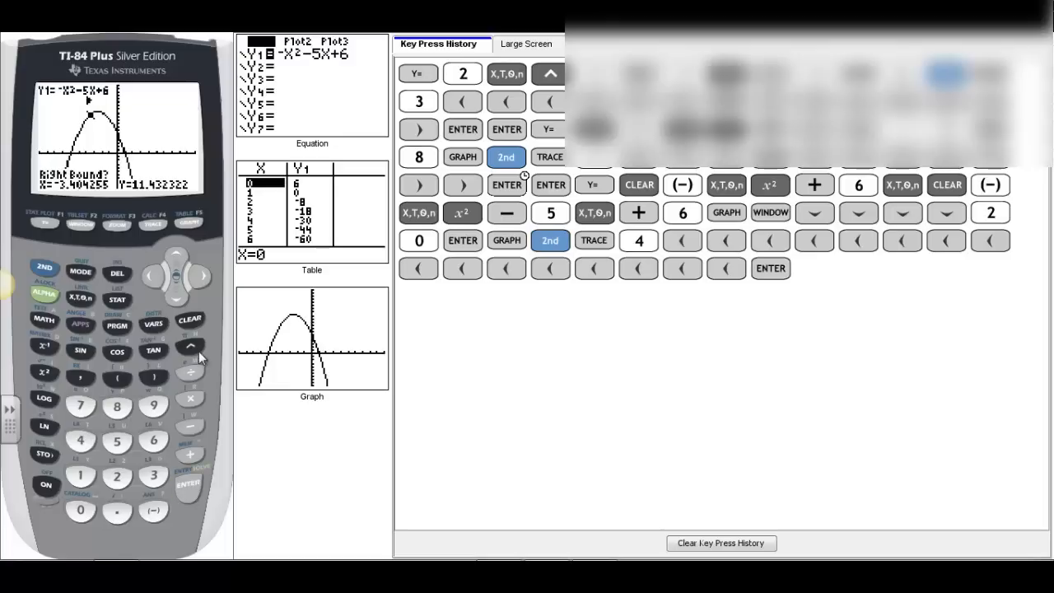
click(205, 276)
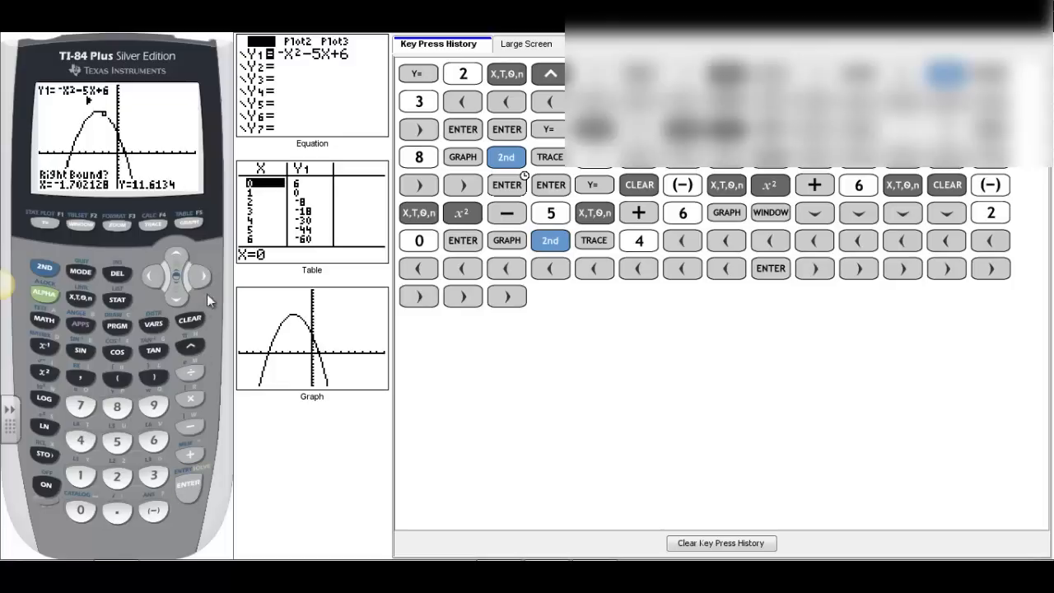
click(188, 484)
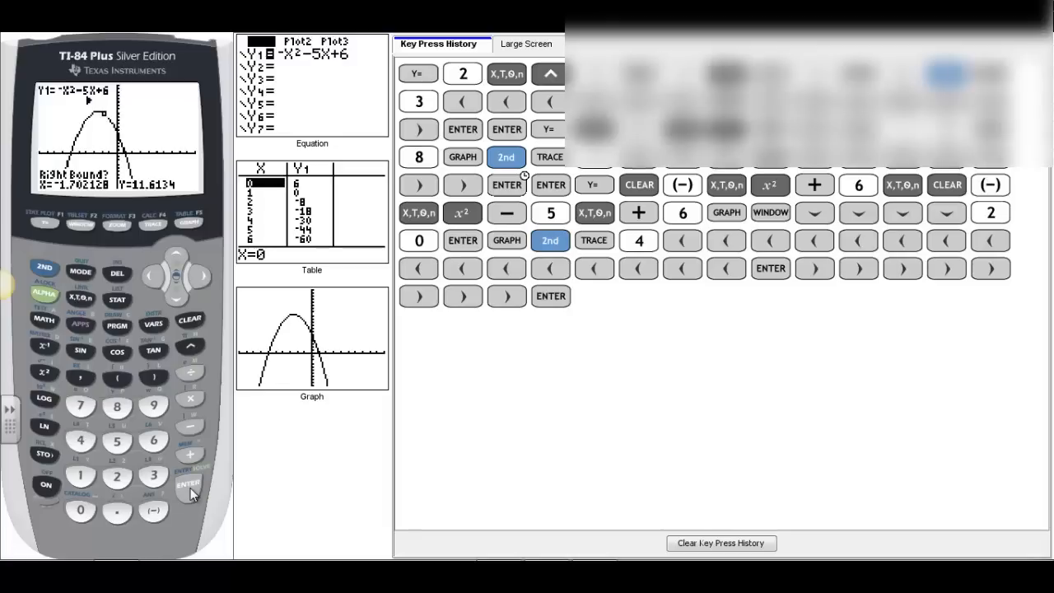